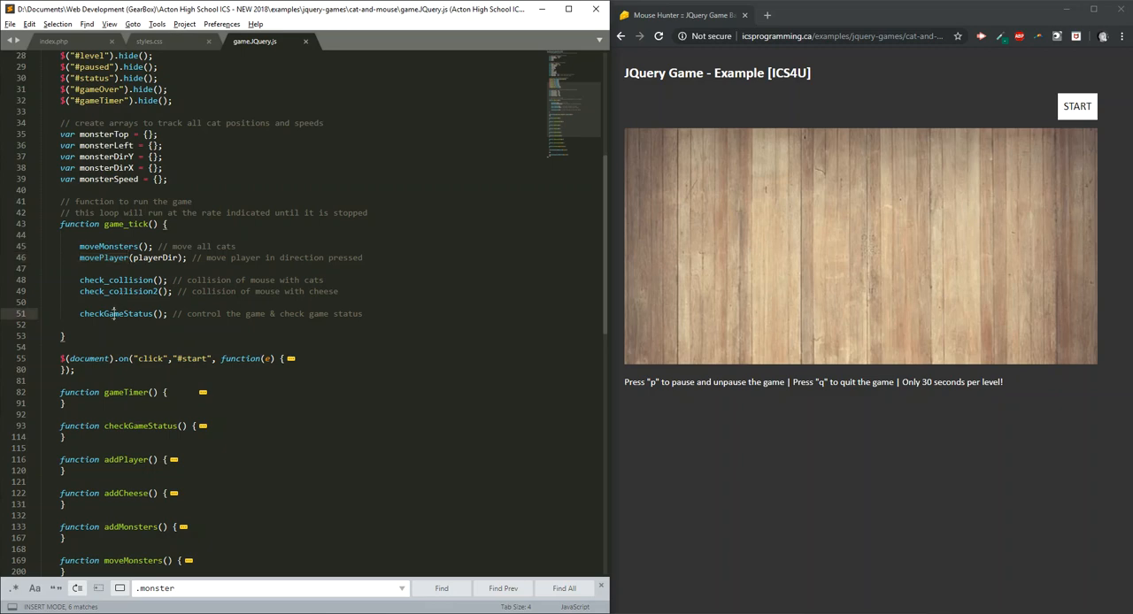
Review the cat arrays, the stylesheet and index.php, then return to game.JQuery.js.
click(127, 224)
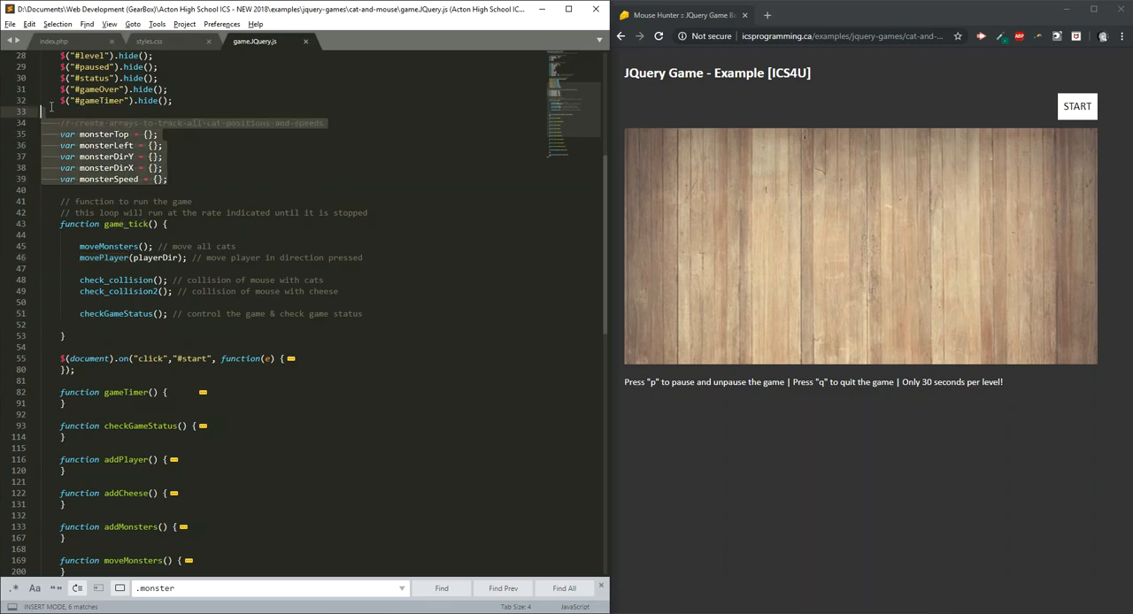
click(149, 41)
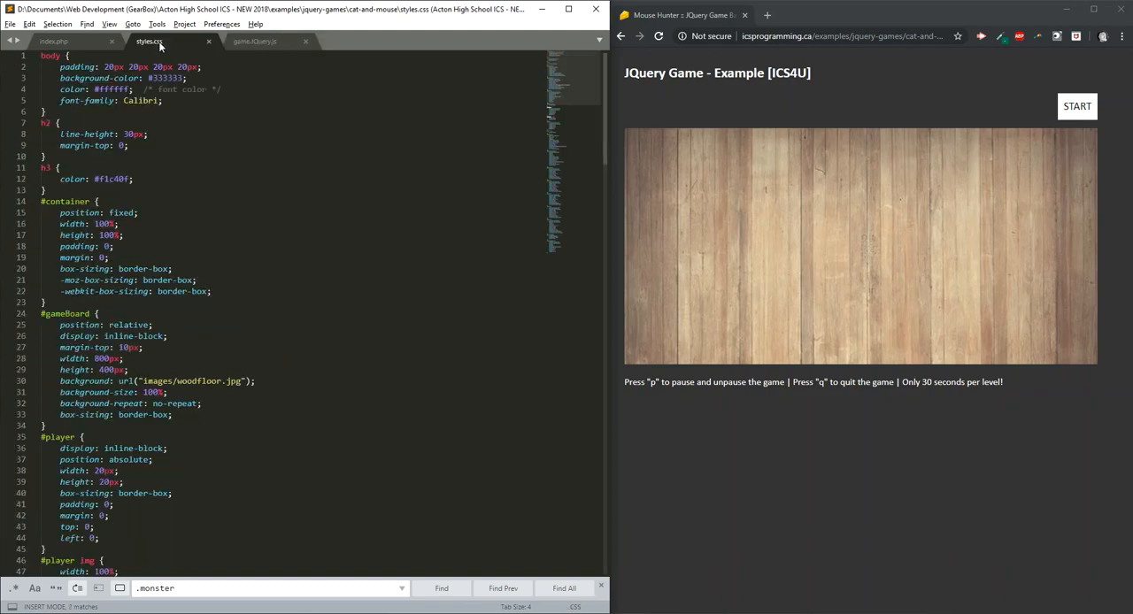
click(53, 41)
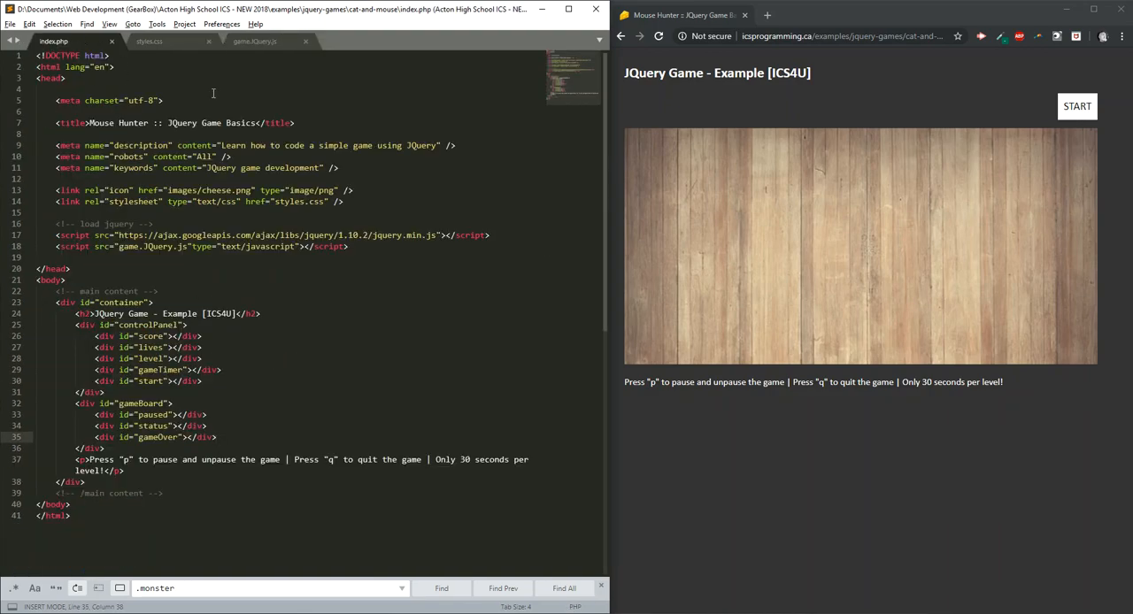
click(255, 41)
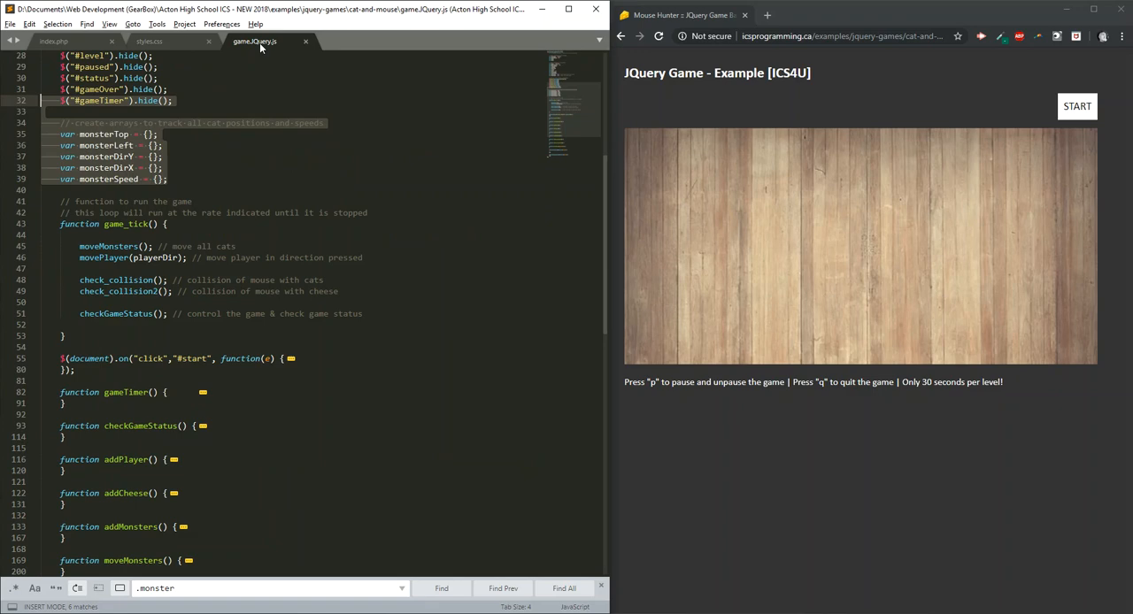
scroll(down, 3)
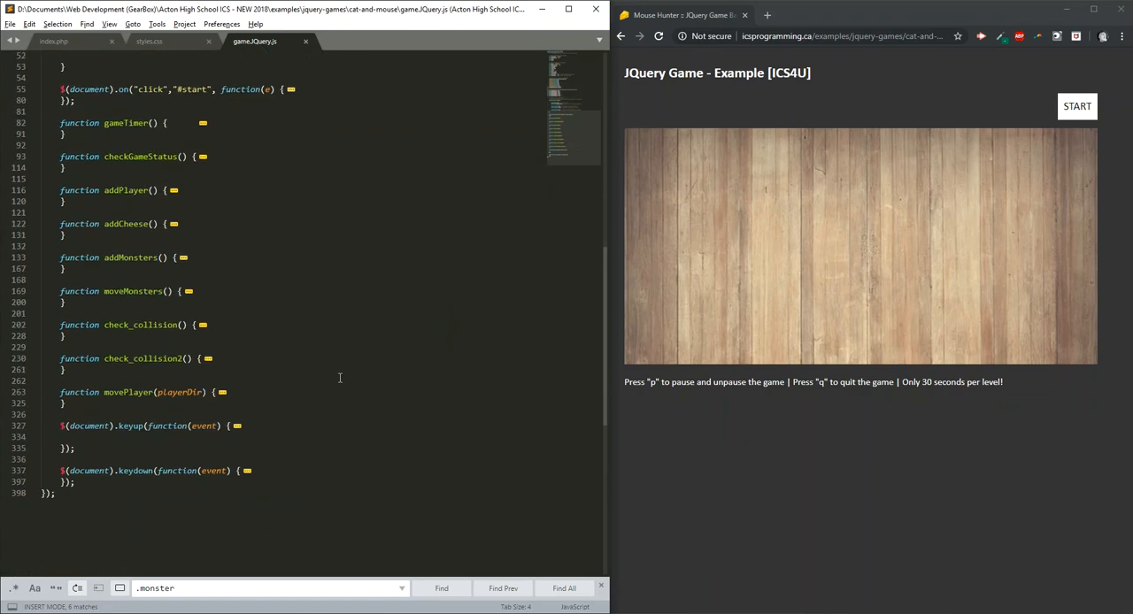
Highlight the moveMonsters call in game_tick and scroll through the unfolded moveMonsters function.
double_click(130, 425)
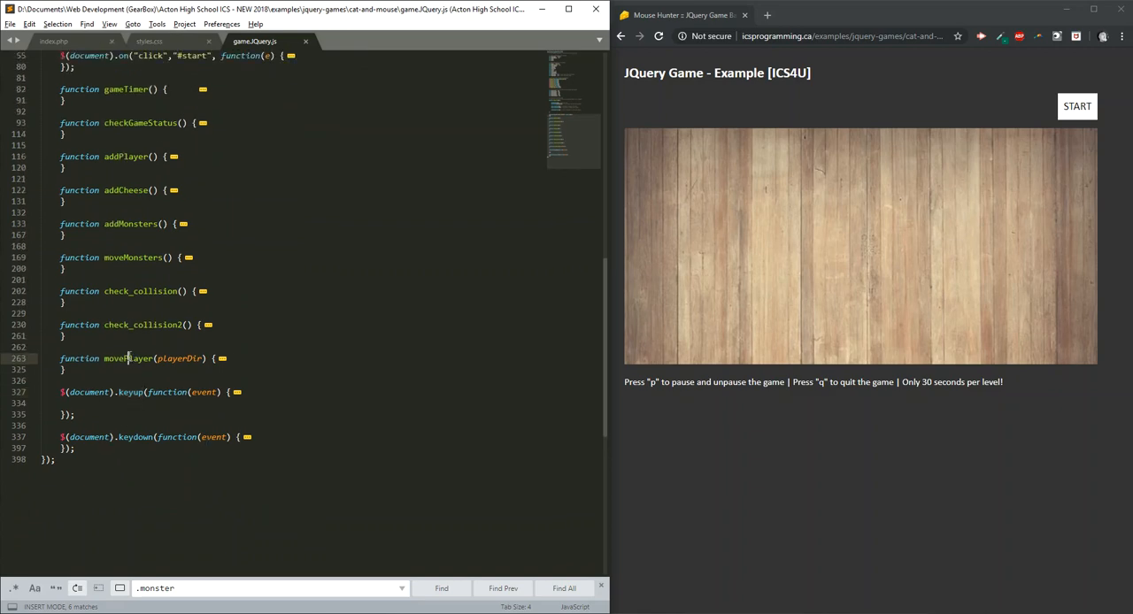
double_click(128, 359)
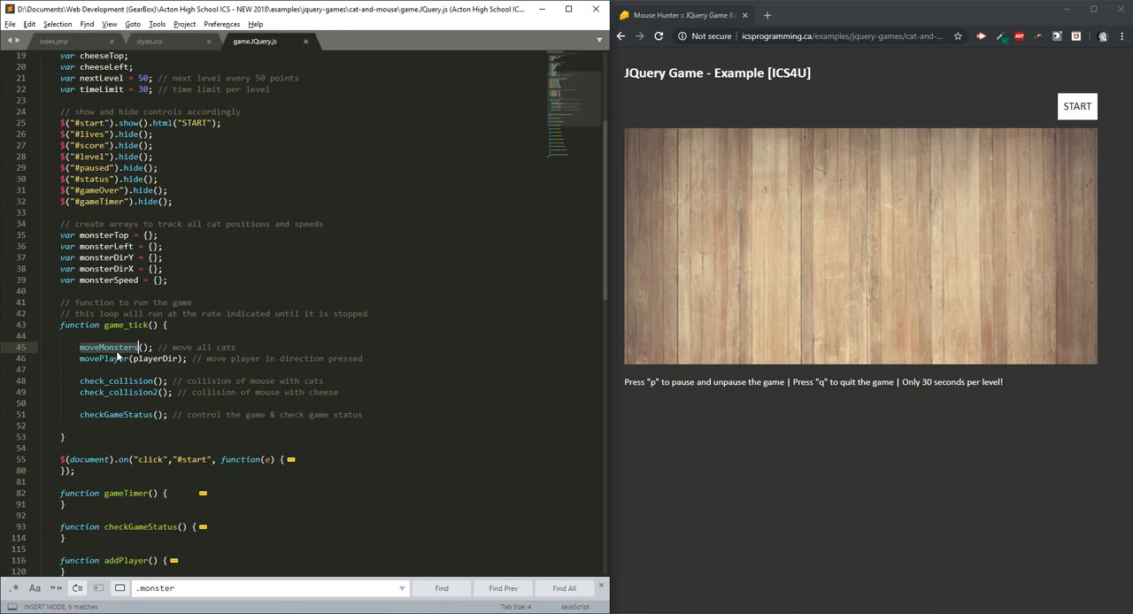
scroll(down, 3)
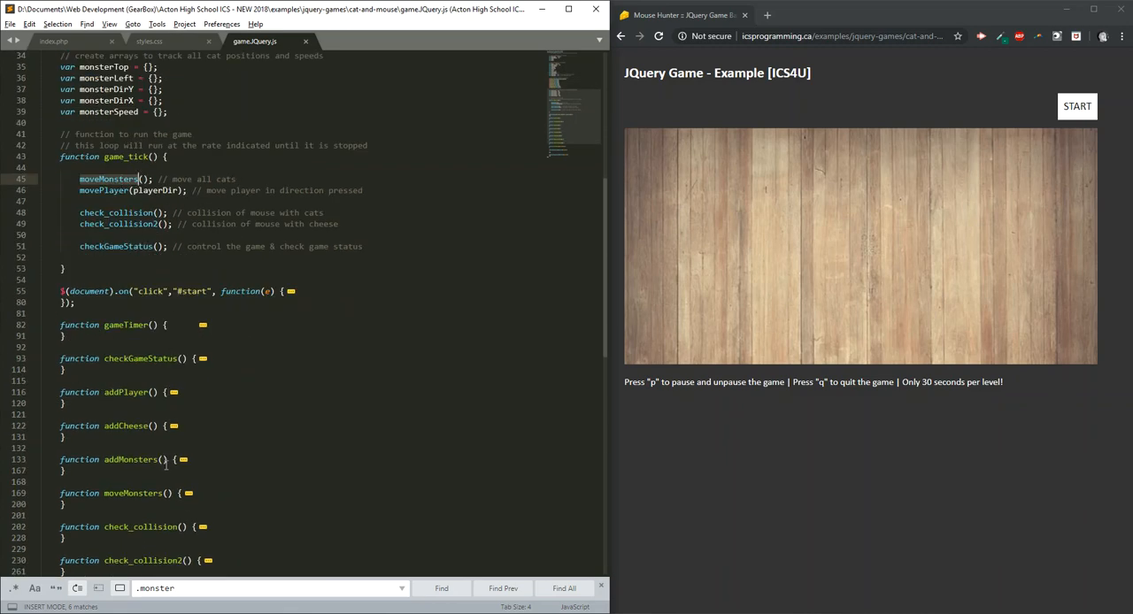
scroll(down, 3)
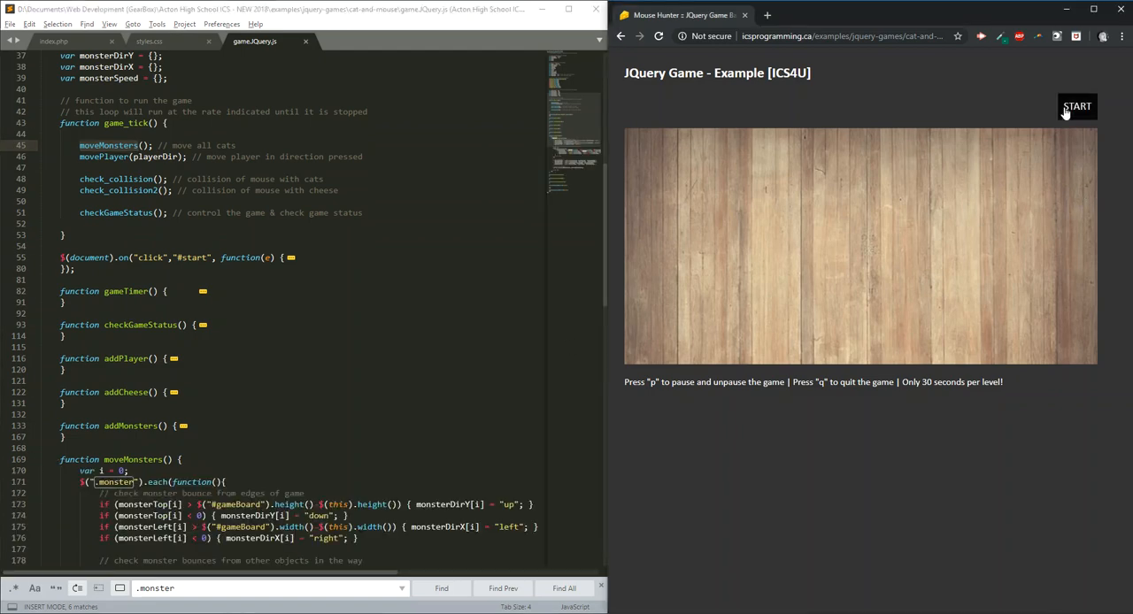
Start the cat and mouse game in Chrome, then pause it with P.
click(1077, 106)
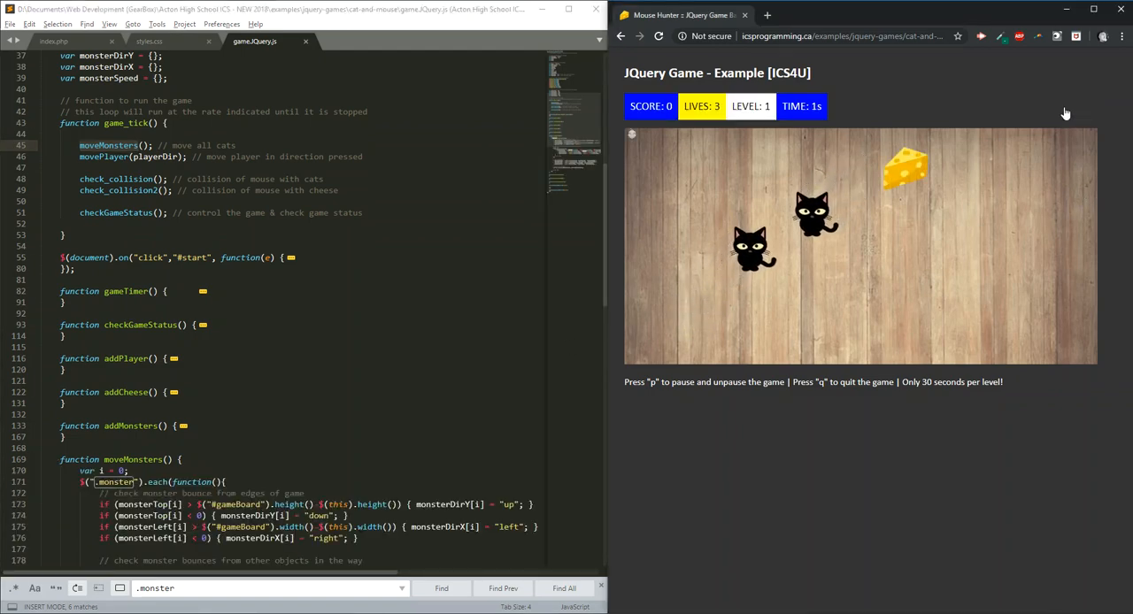
key(p)
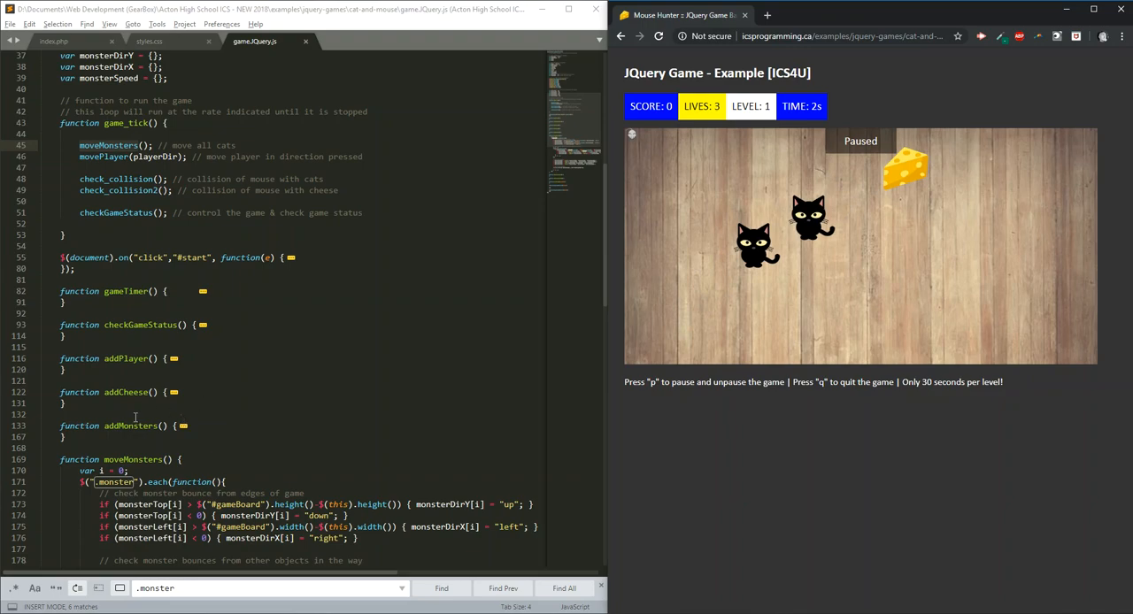
scroll(down, 3)
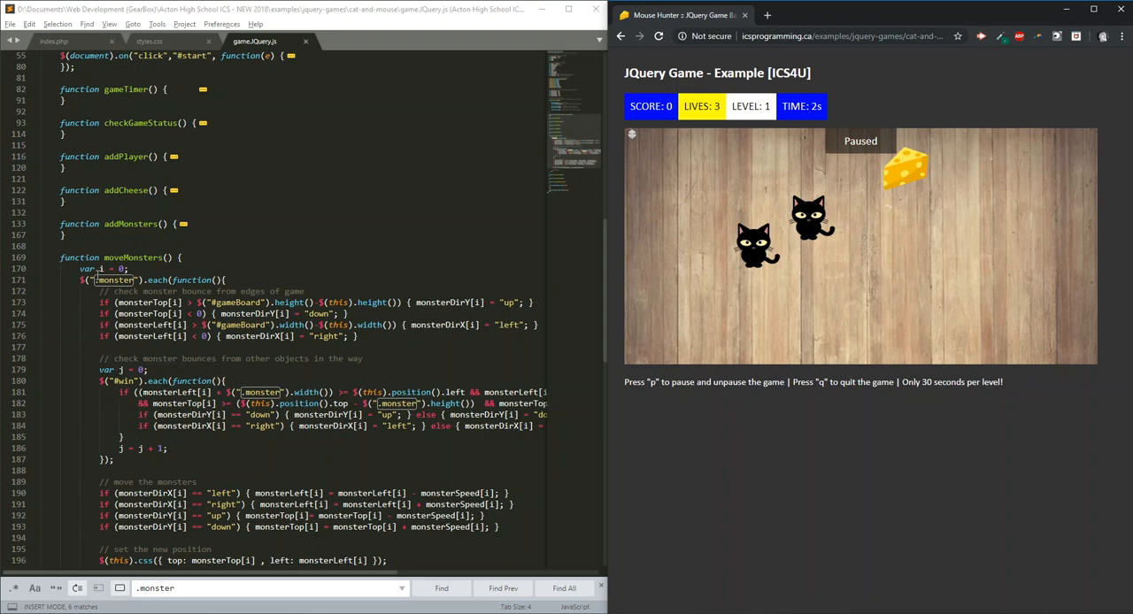
click(128, 268)
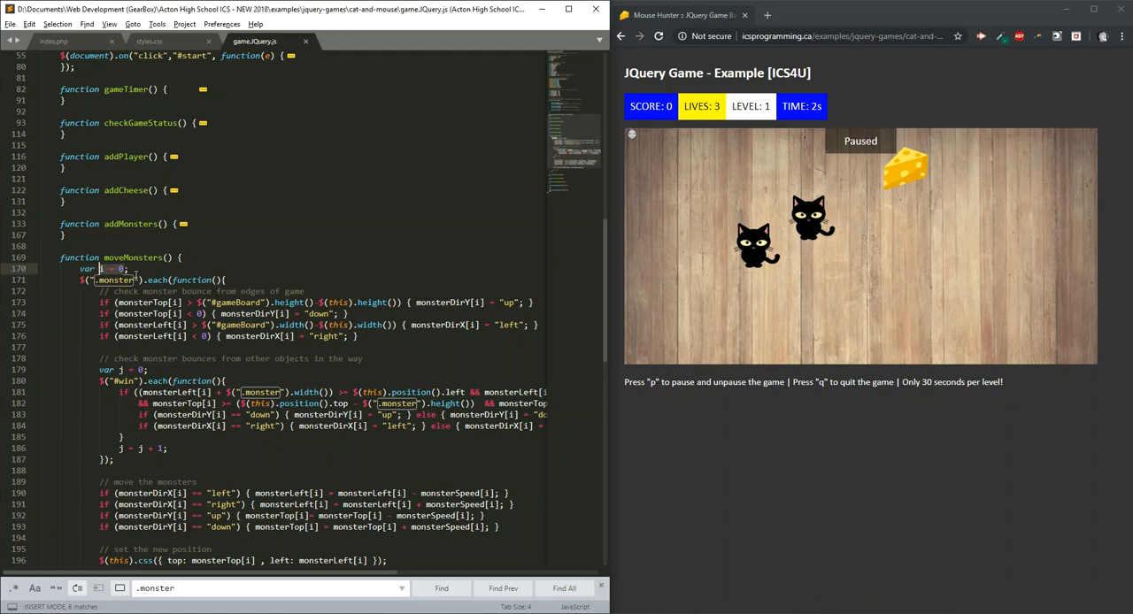
mouse_move(752, 325)
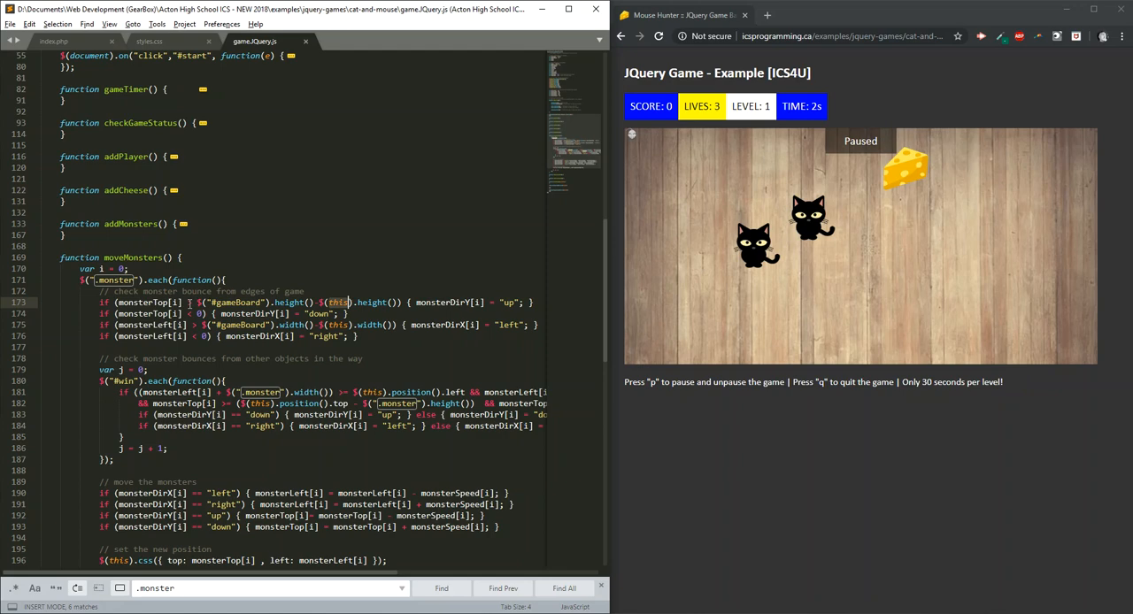
mouse_move(460, 303)
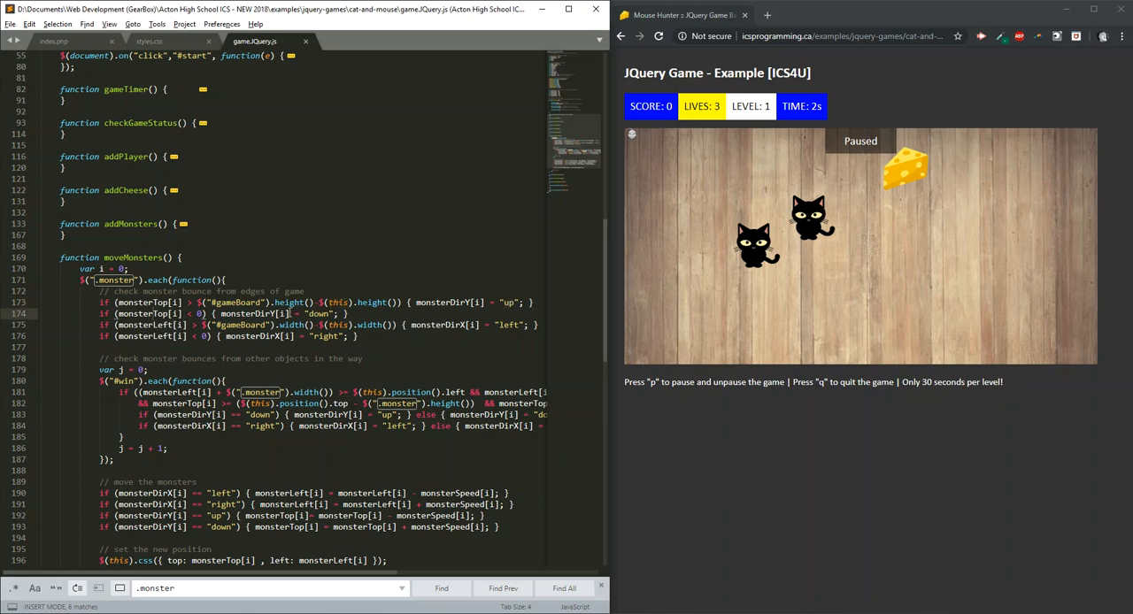
mouse_move(661, 134)
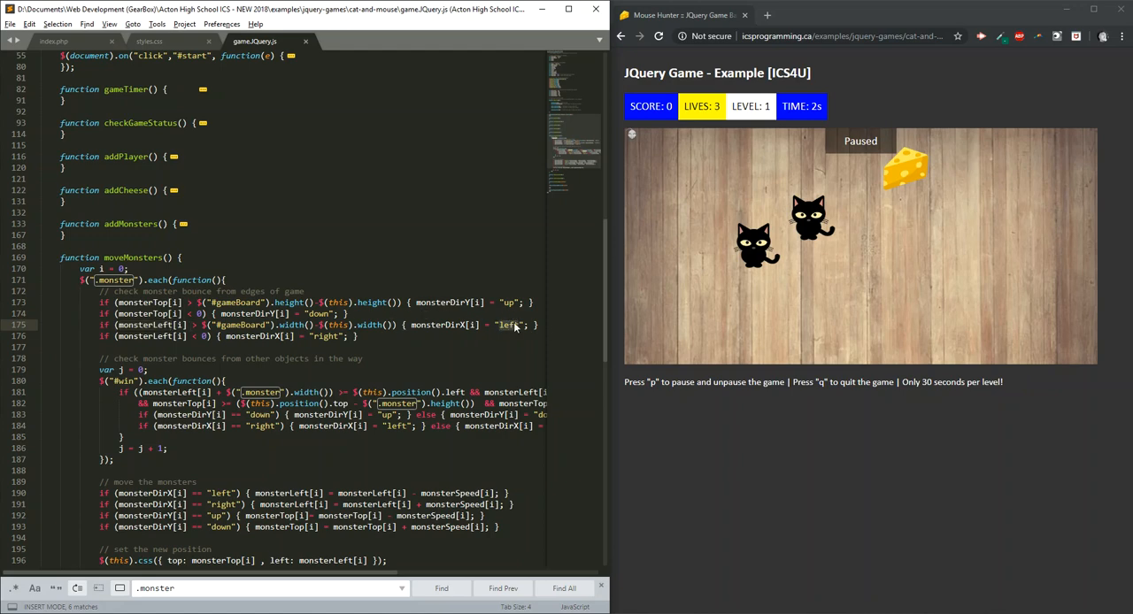
mouse_move(246, 345)
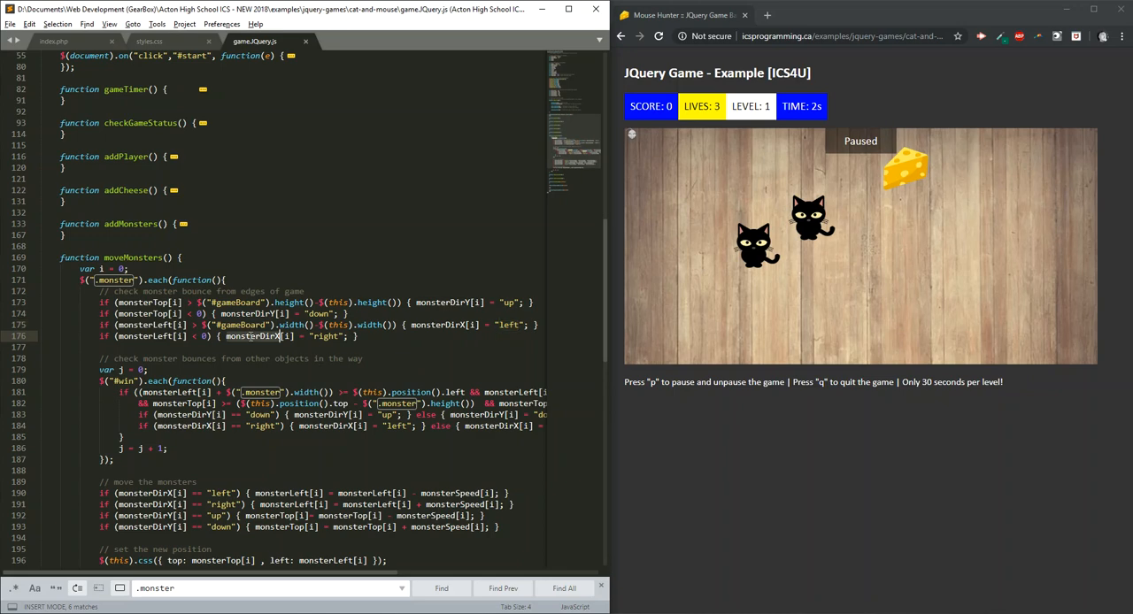
click(193, 336)
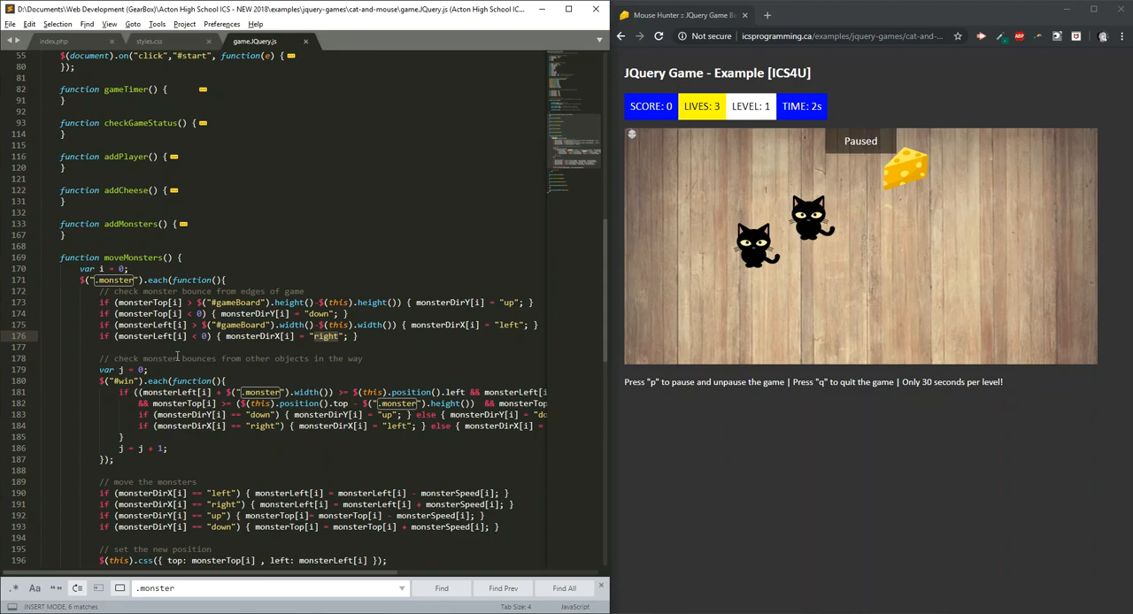
Comment out the $("#win").each bounce block with /* */ and save the script.
scroll(down, 3)
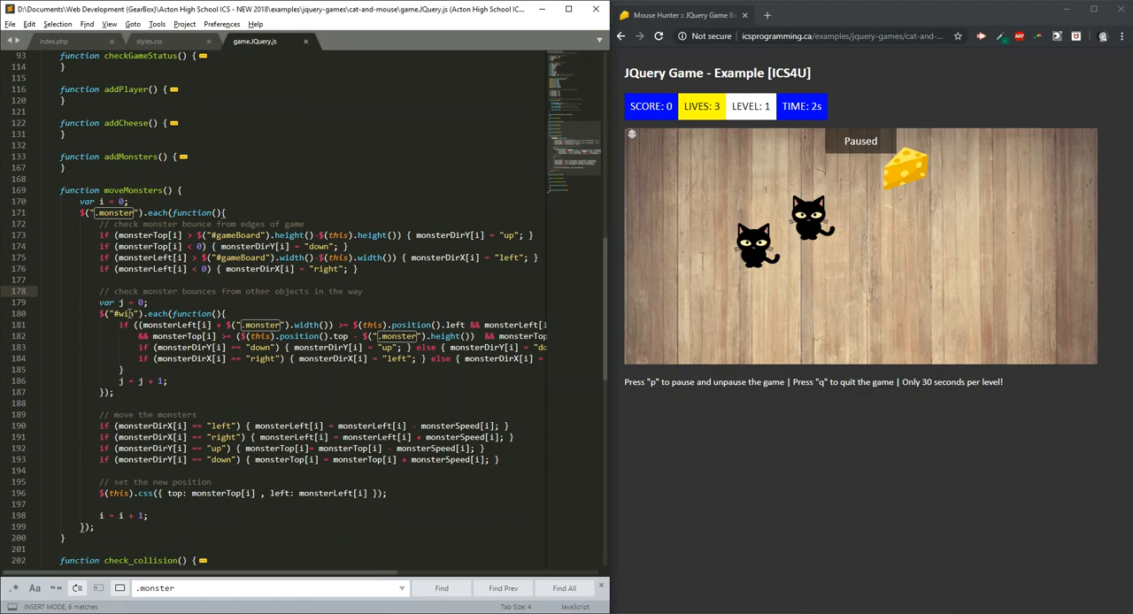
mouse_move(898, 165)
text(/*)
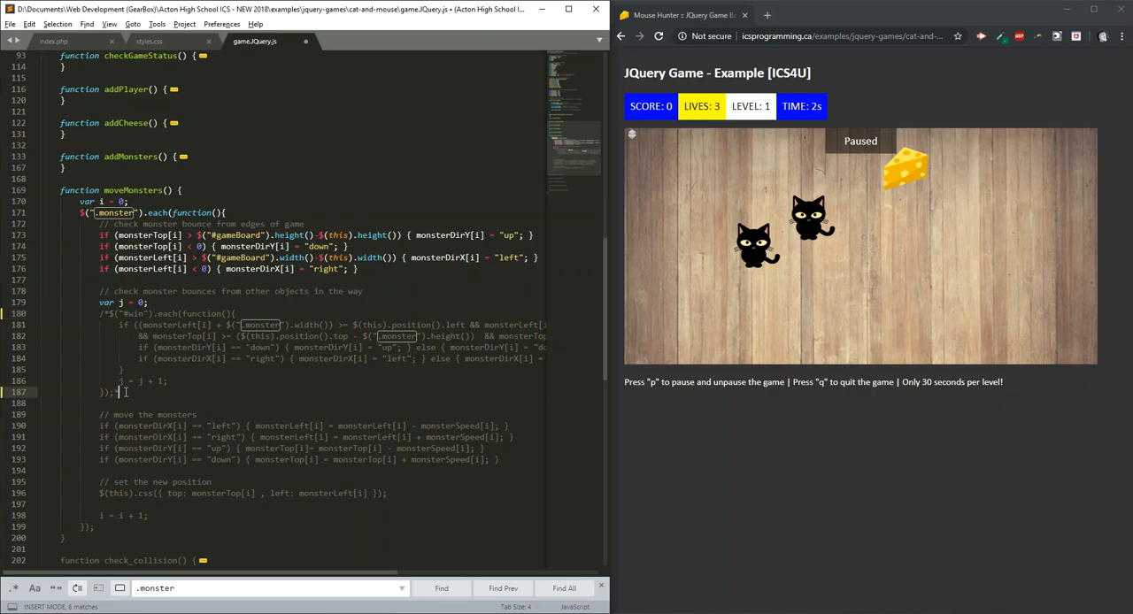
key(ctrl+s)
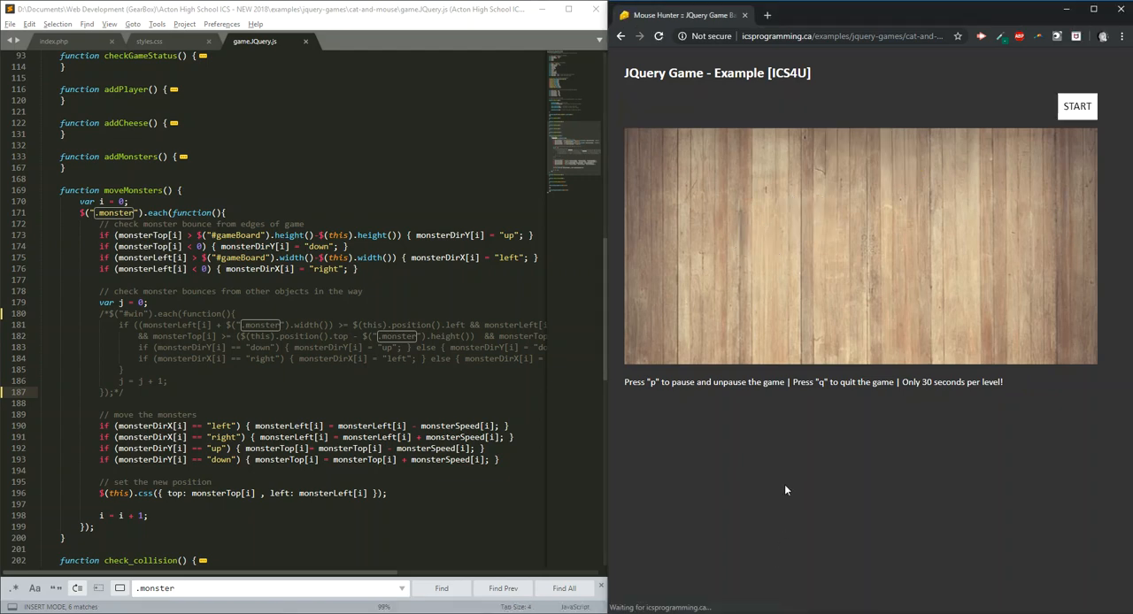
click(1077, 106)
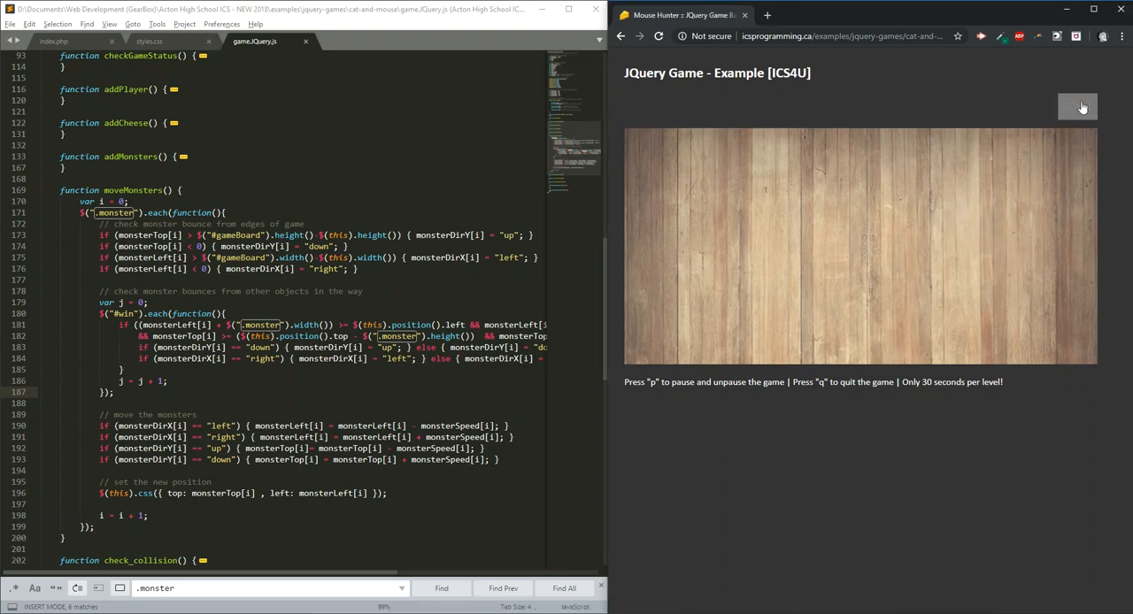
Start a new round in Chrome and let it run until GAME OVER.
click(1078, 106)
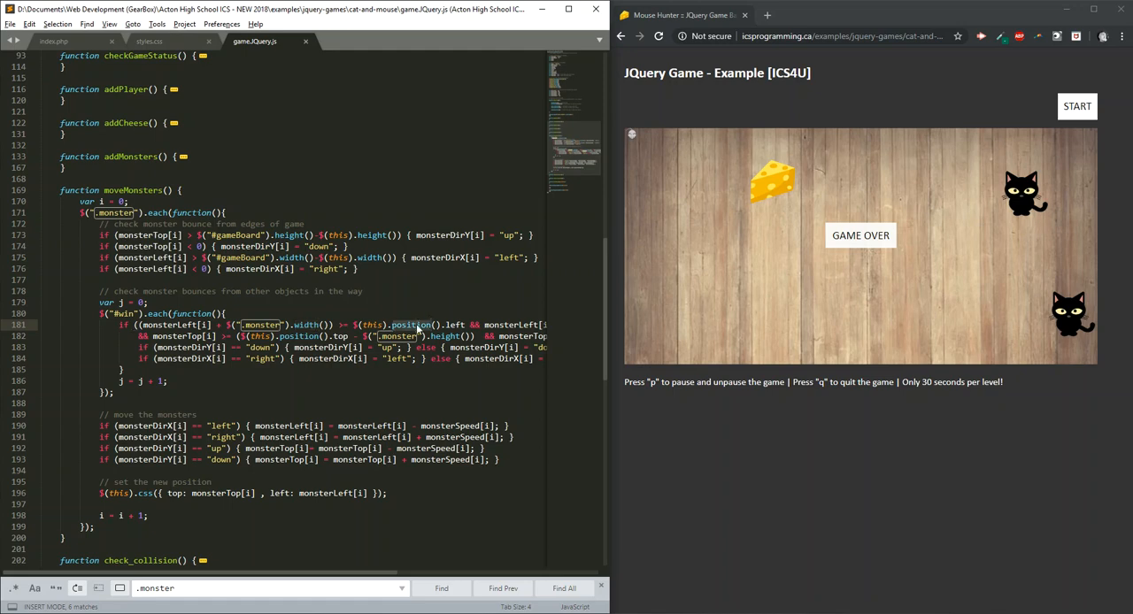
mouse_move(554, 316)
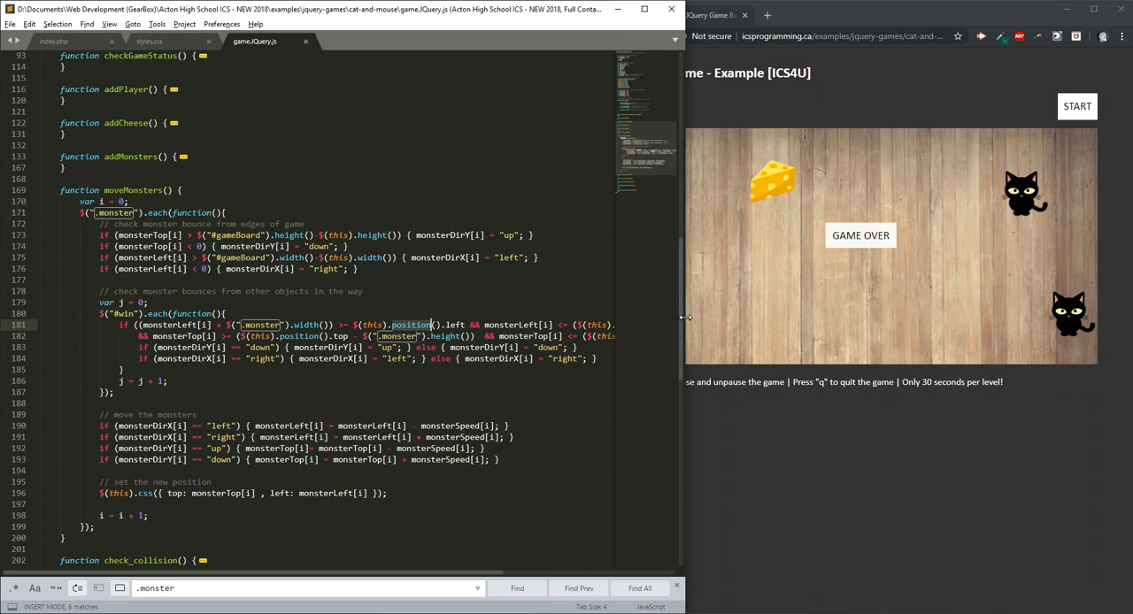
mouse_move(286, 299)
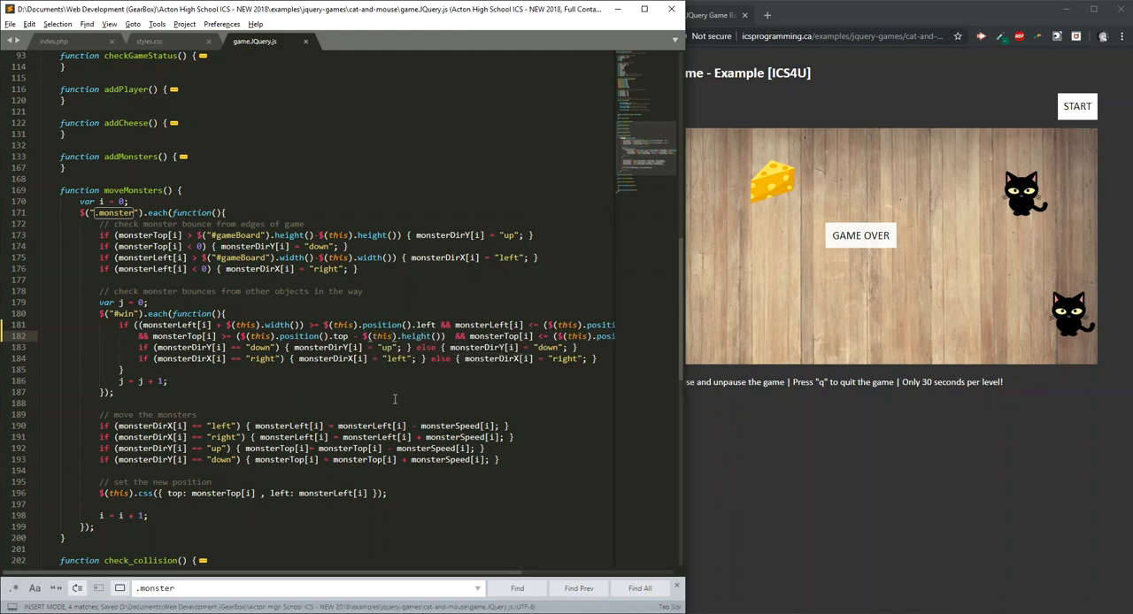
mouse_move(137, 579)
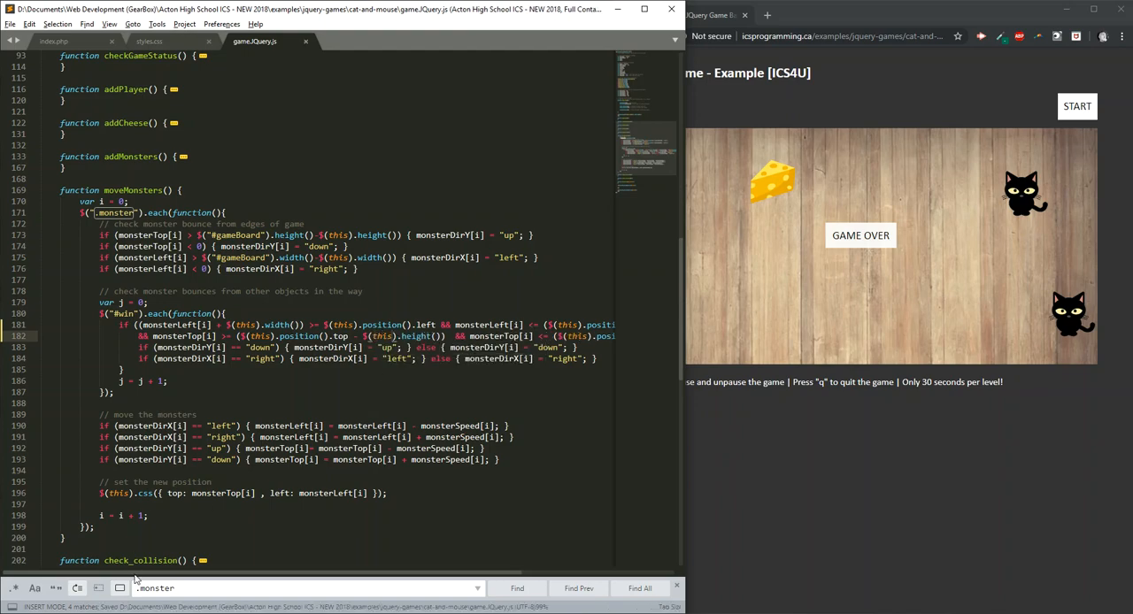
Scroll right to read the full cheese-bounce conditions with their .monster selectors.
scroll(right, 3)
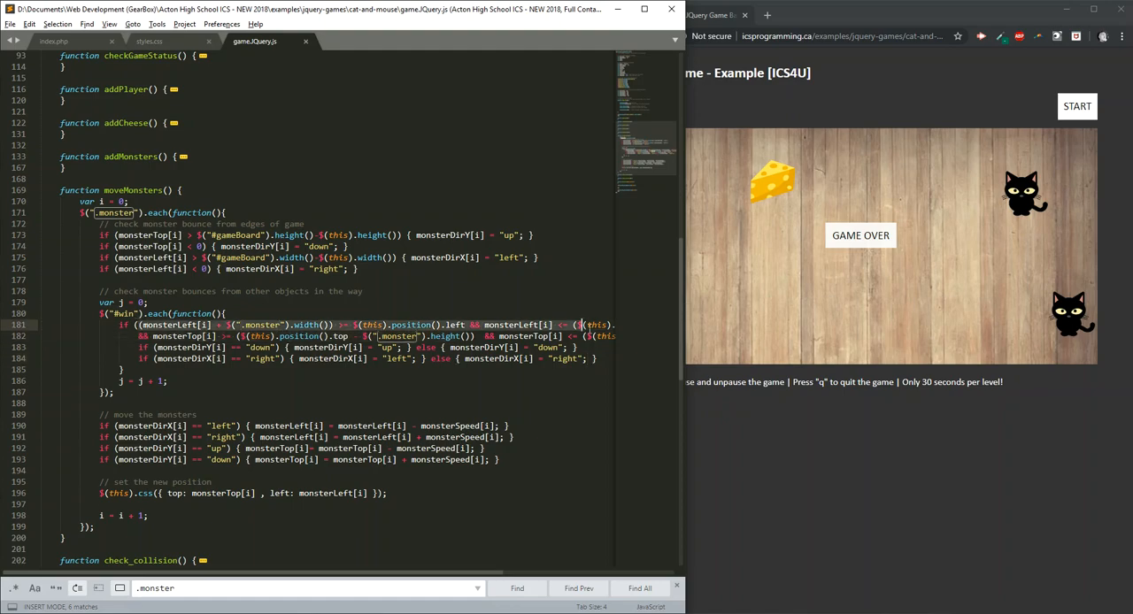
scroll(right, 3)
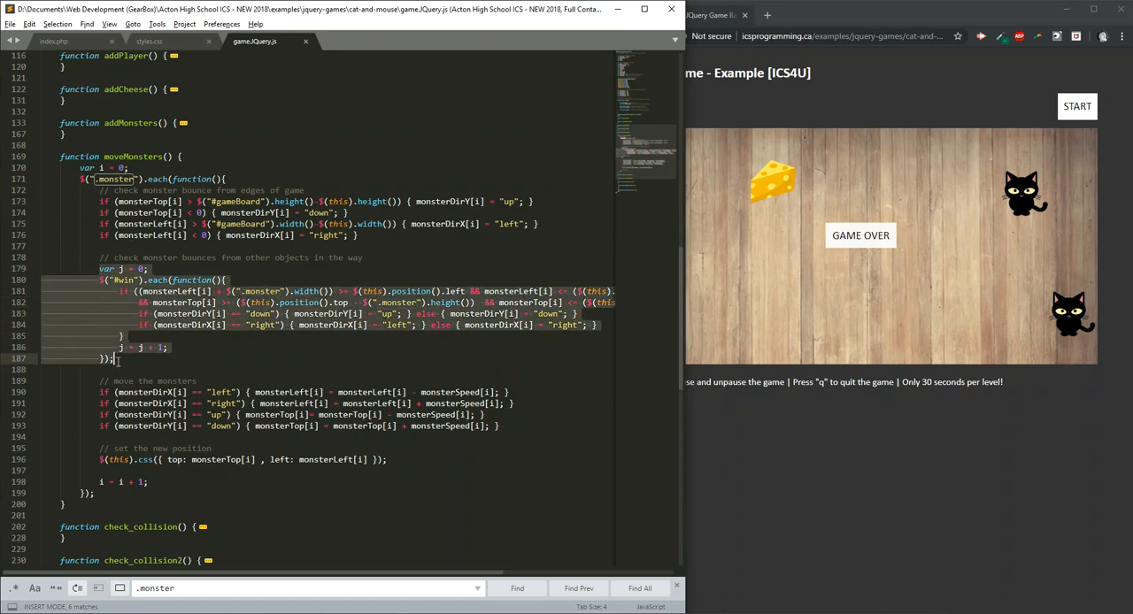
mouse_move(118, 366)
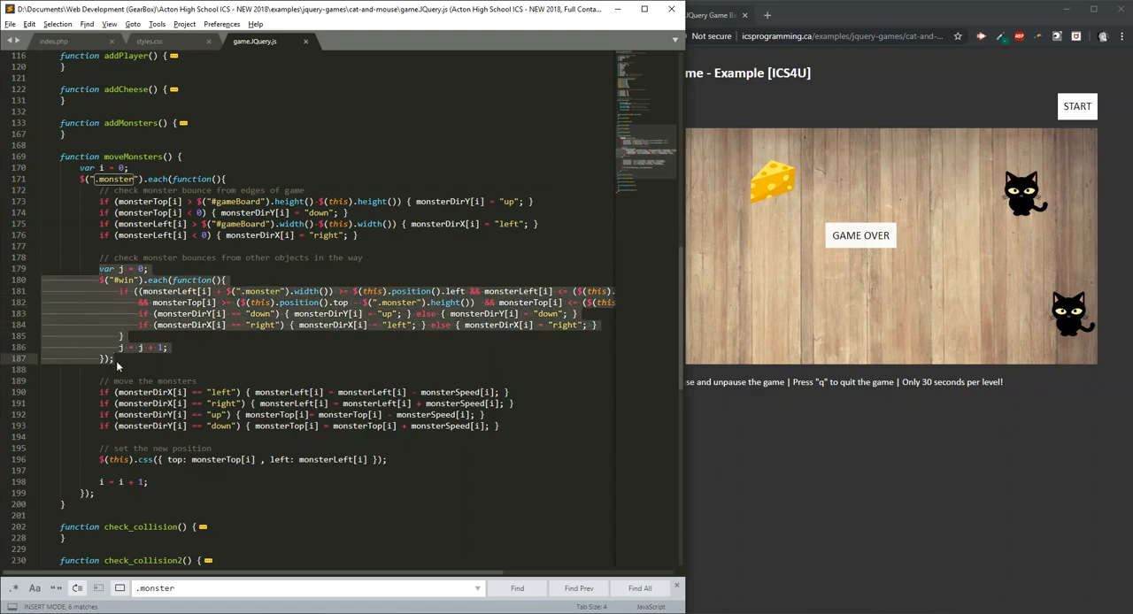
Fold the moveMonsters body at line 169, leaving only the function outline.
scroll(down, 3)
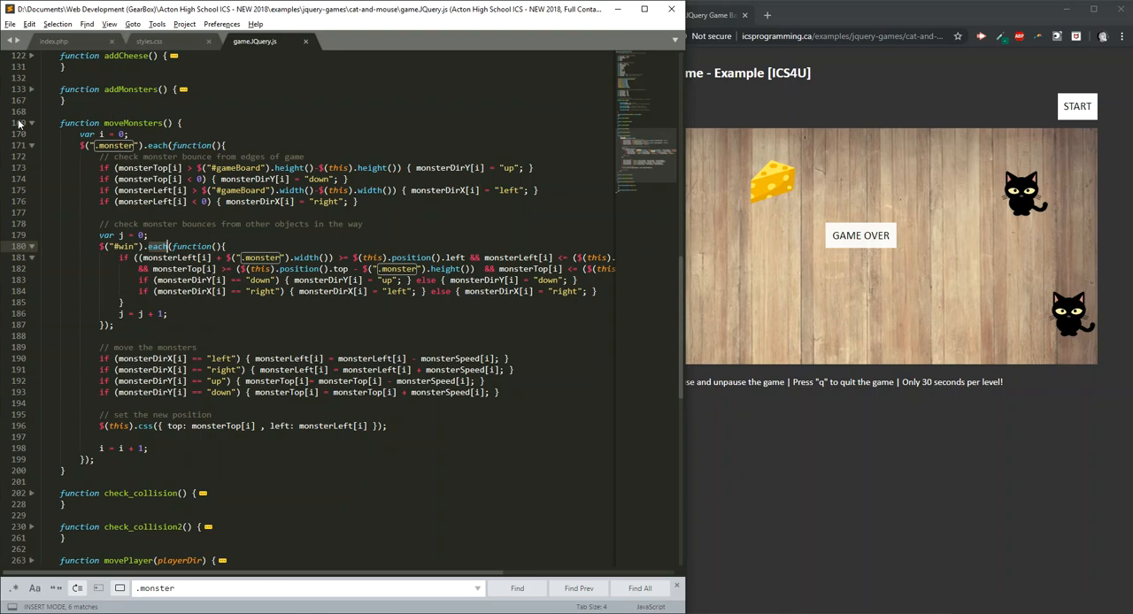
click(31, 122)
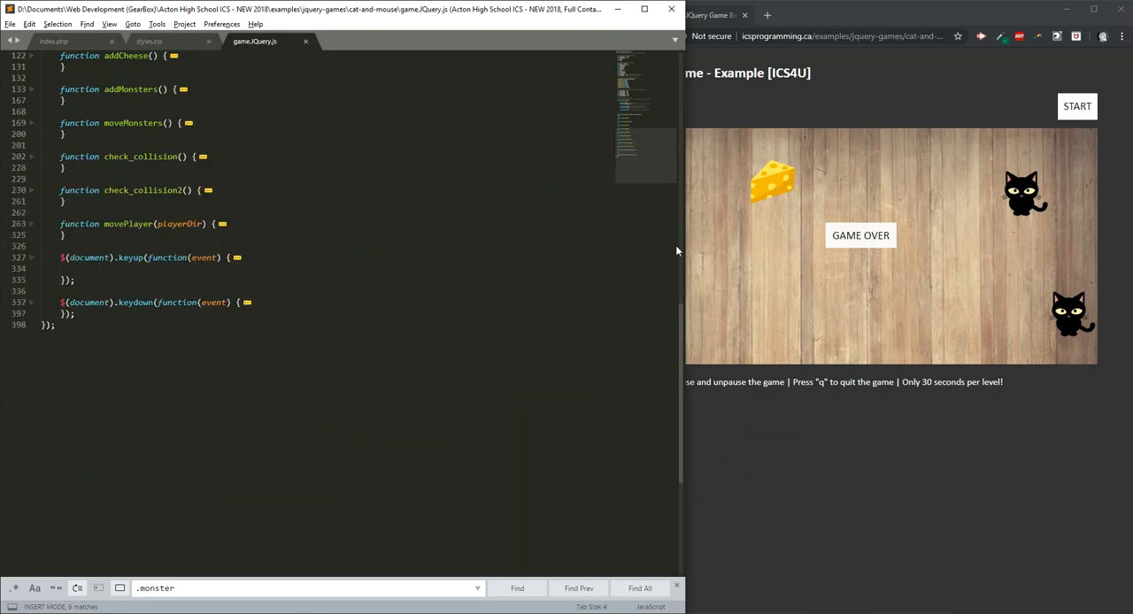